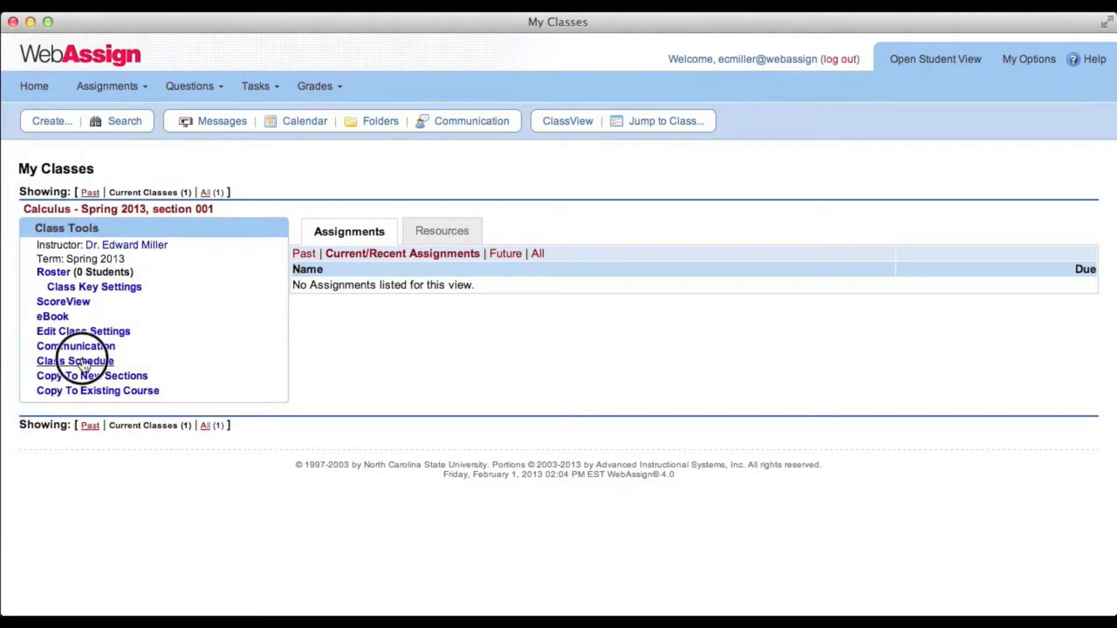
Open Class Schedule from Class Tools for the Calculus Spring 2013 section
left_click(75, 361)
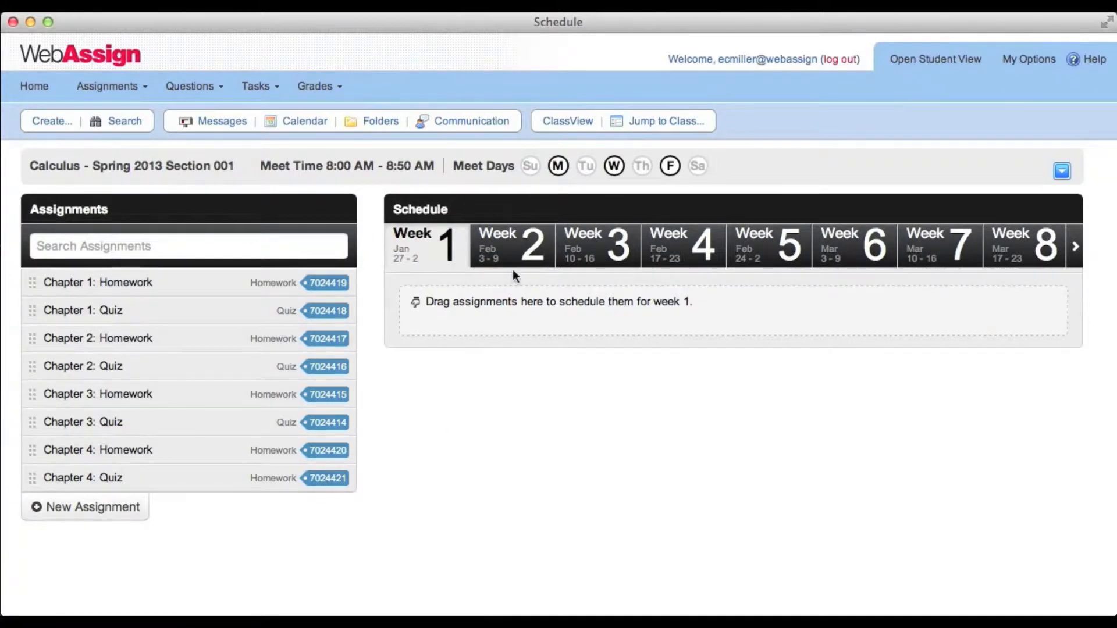
mouse_move(460, 340)
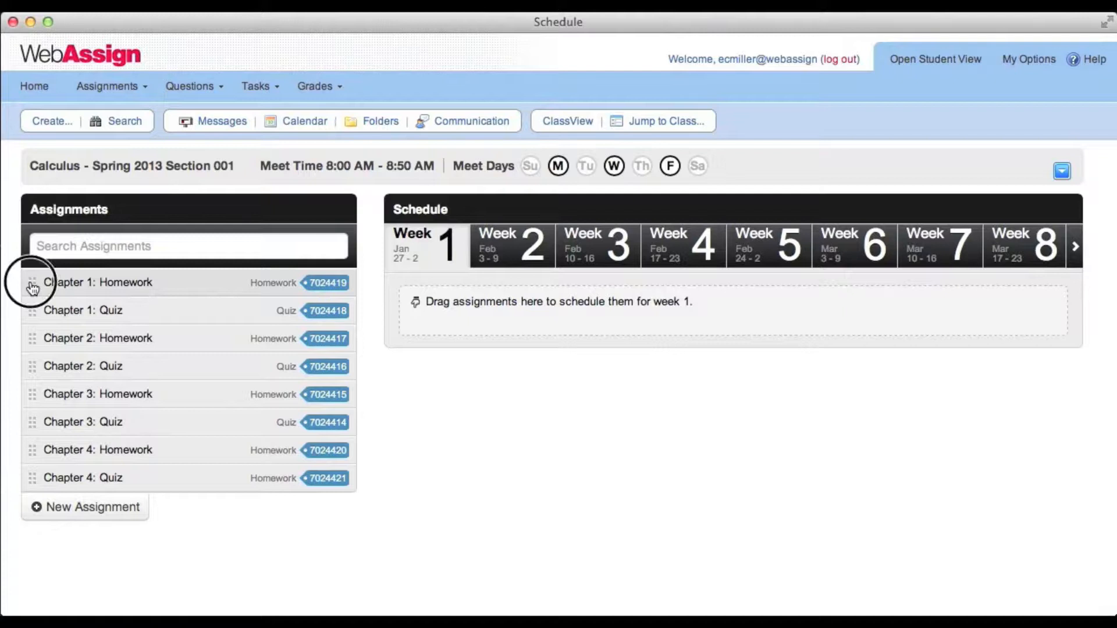
Drag Chapter 1: Homework into week 2, due 0 minutes before Wednesday's (Feb 6) class starts
left_click_drag(98, 282, 512, 246)
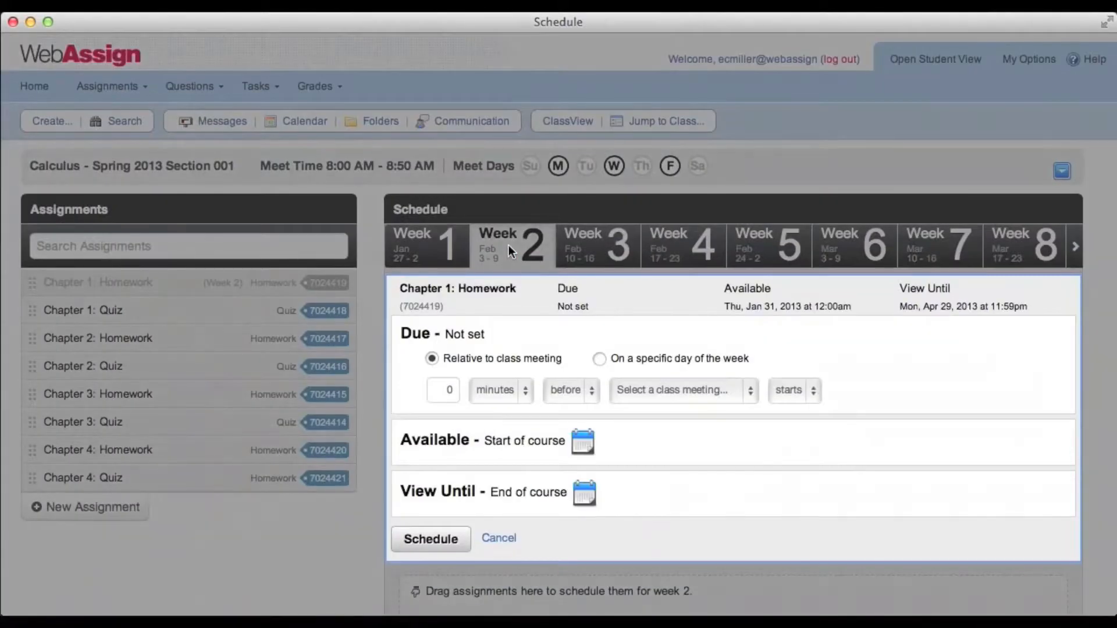
scroll("down", 3)
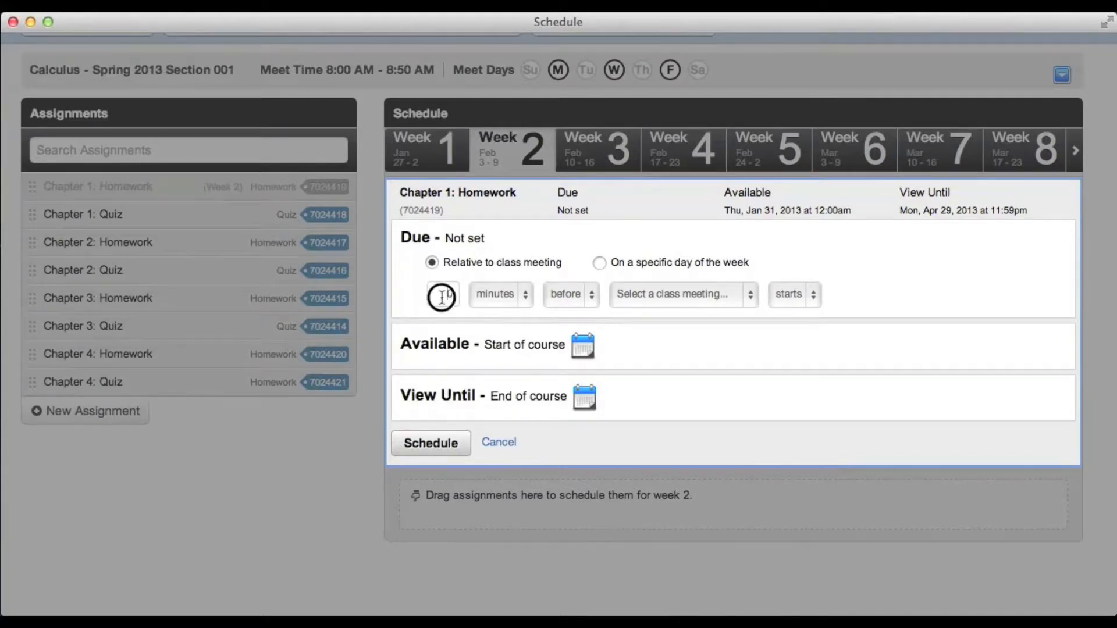
left_click(499, 294)
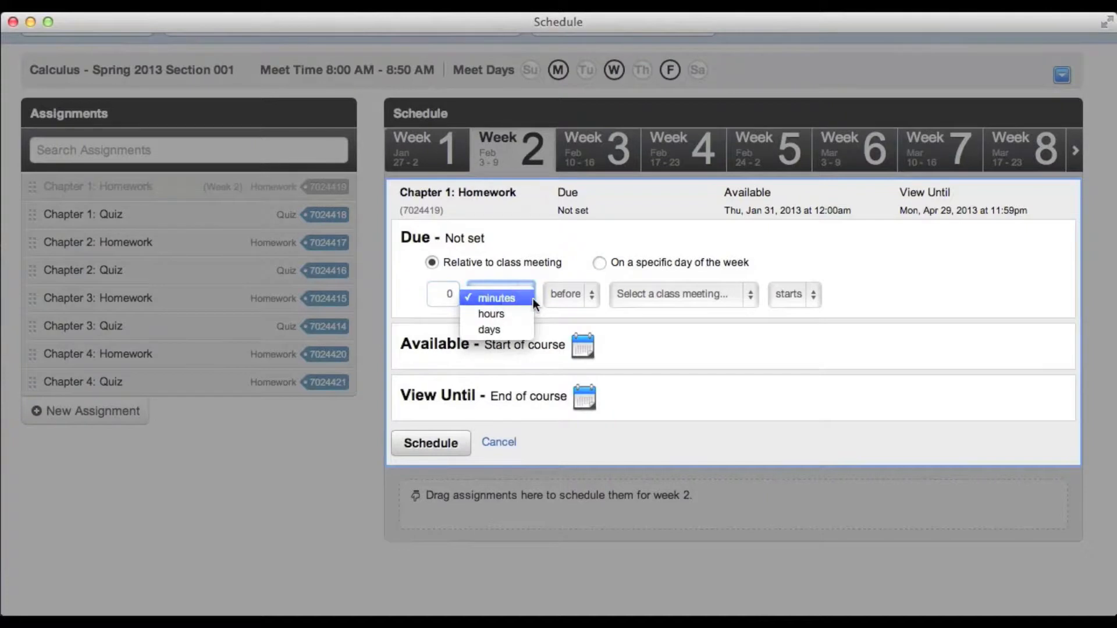
left_click(680, 295)
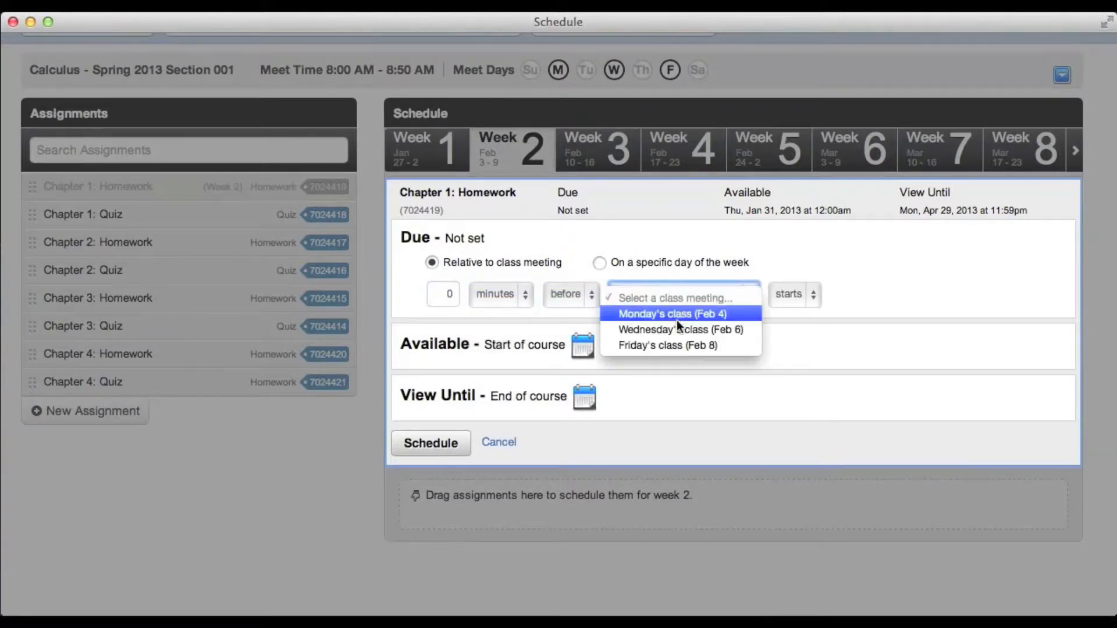
left_click(678, 329)
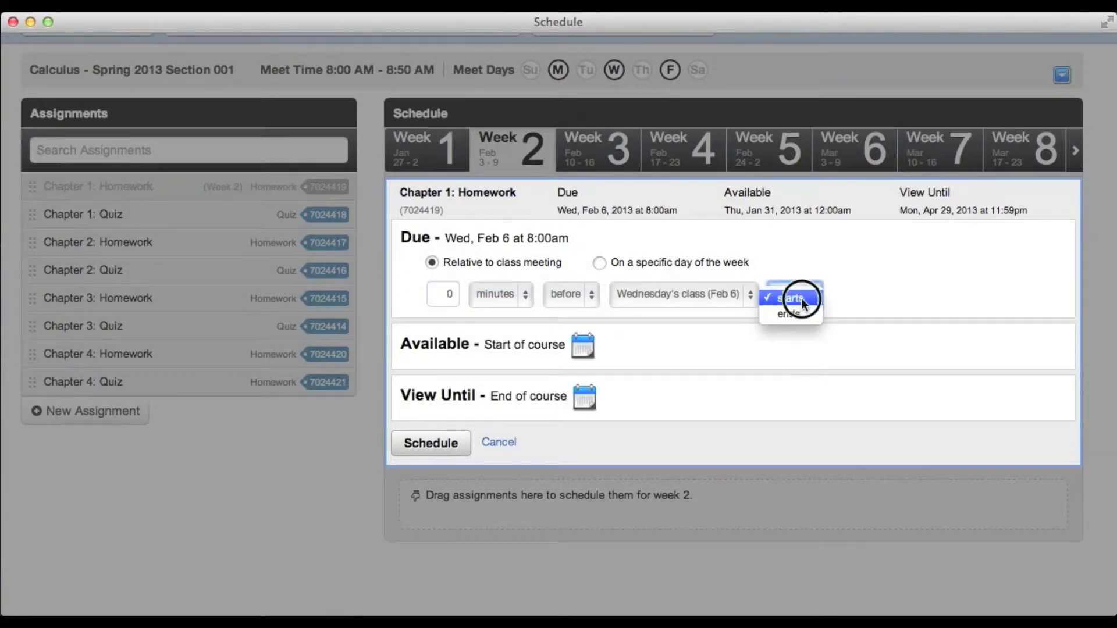
left_click(792, 297)
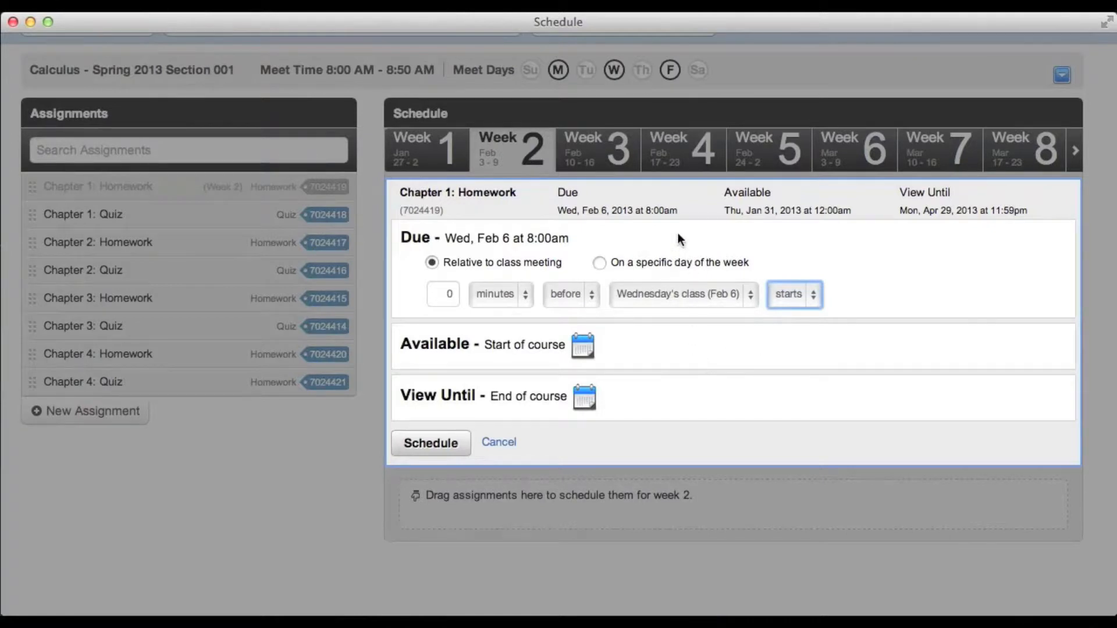
mouse_move(663, 223)
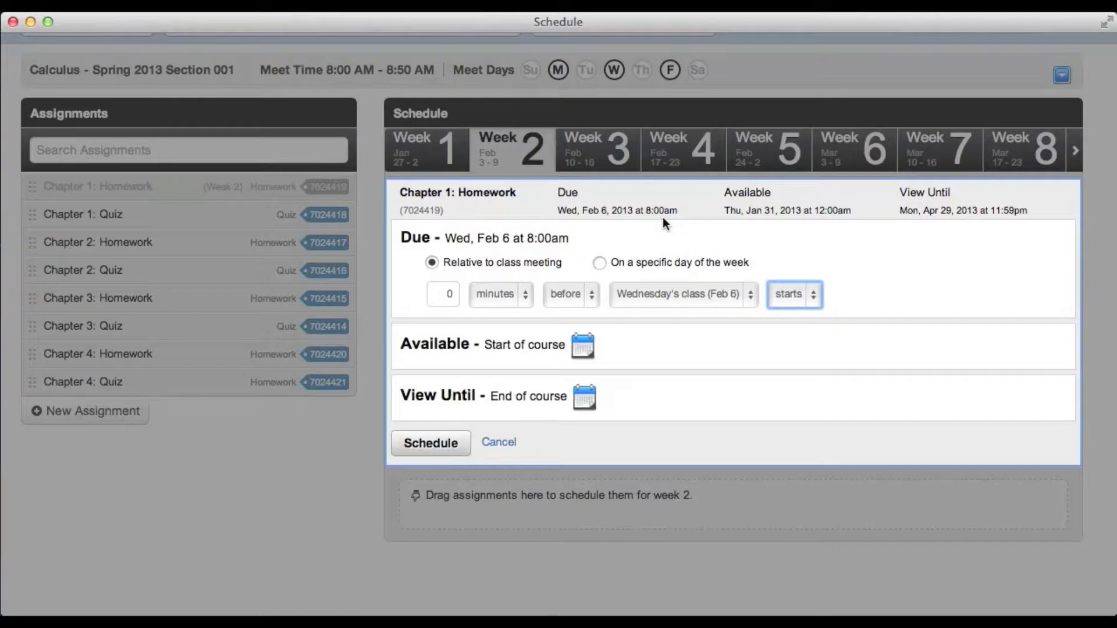
mouse_move(844, 222)
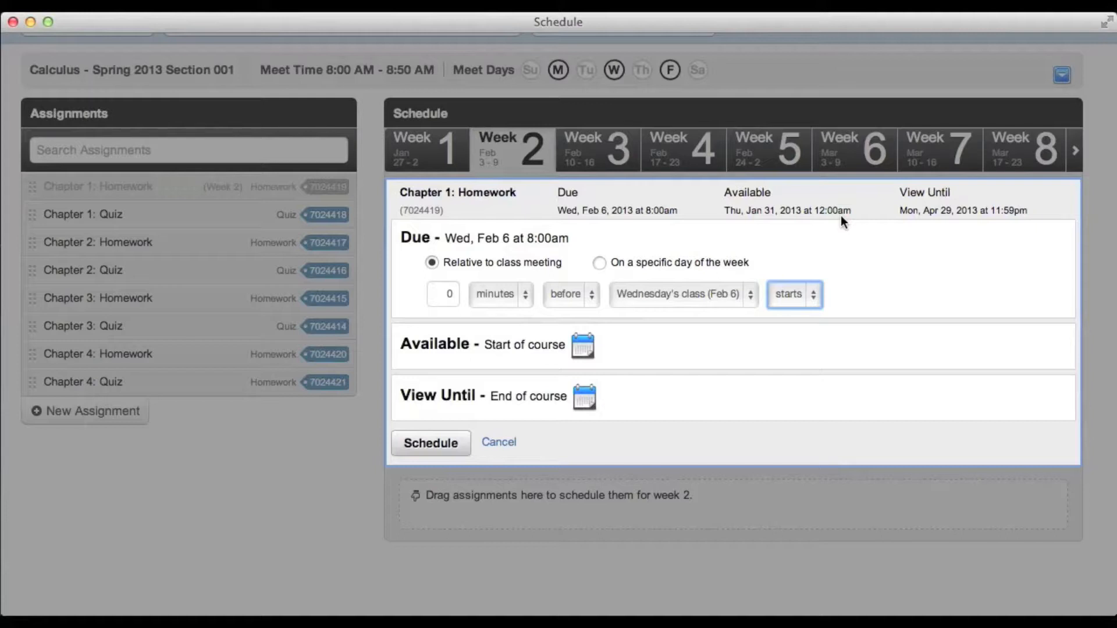
mouse_move(698, 250)
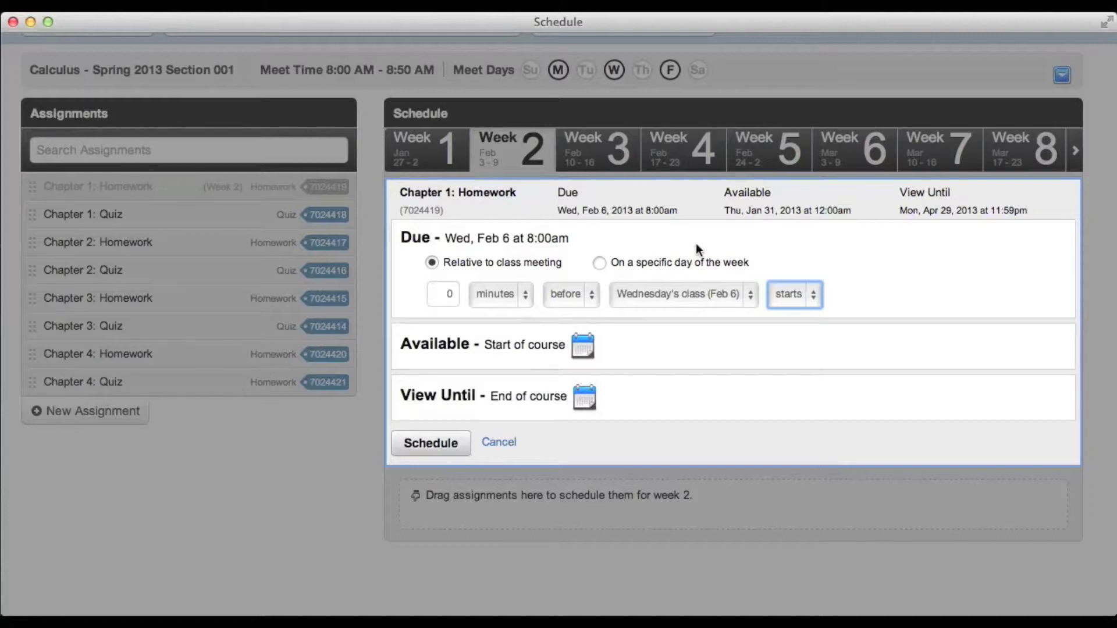
mouse_move(558, 352)
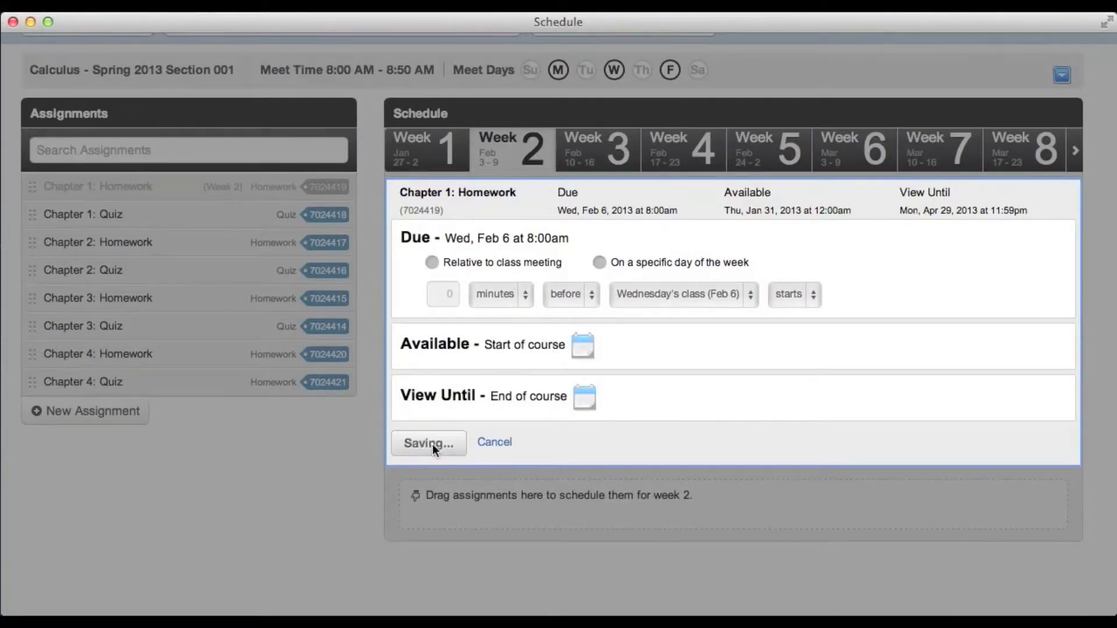
Save Chapter 1: Homework's week 2 dates, due Feb 6, 8:00am
left_click(428, 442)
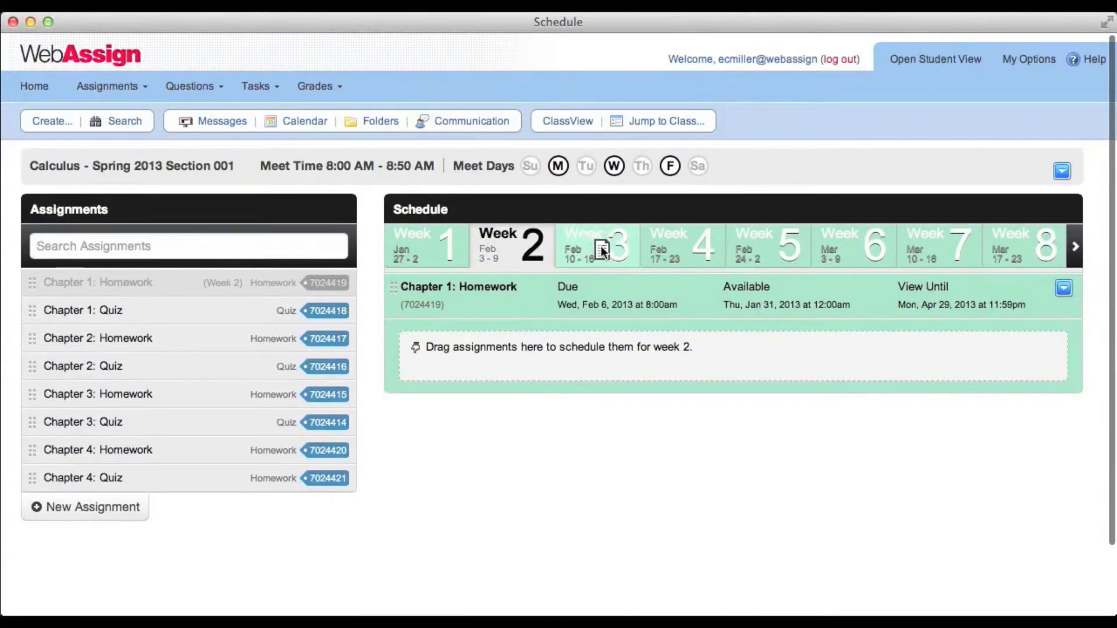
Place Chapter 2: Homework in week 3, due on Friday, Feb 15 at 5:00 PM
left_click(599, 245)
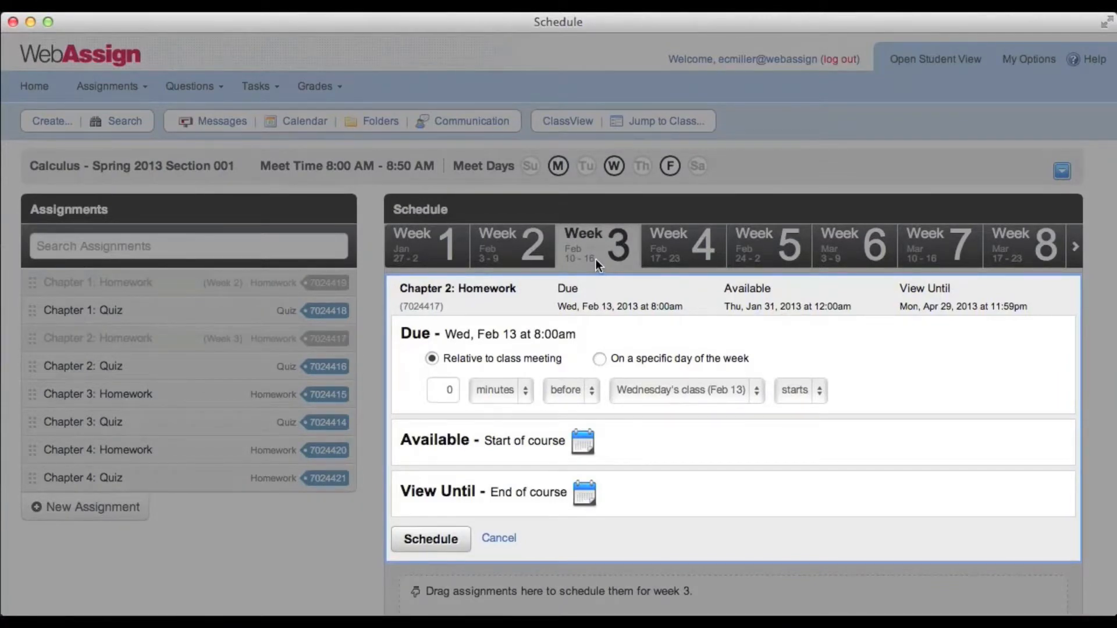
scroll("down", 3)
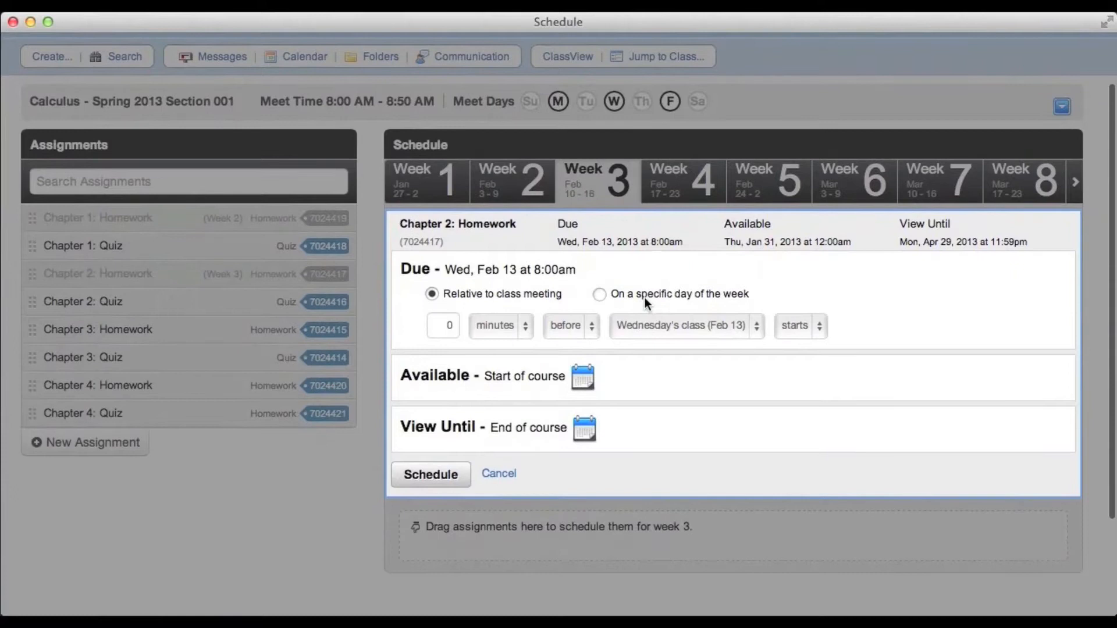
mouse_move(527, 315)
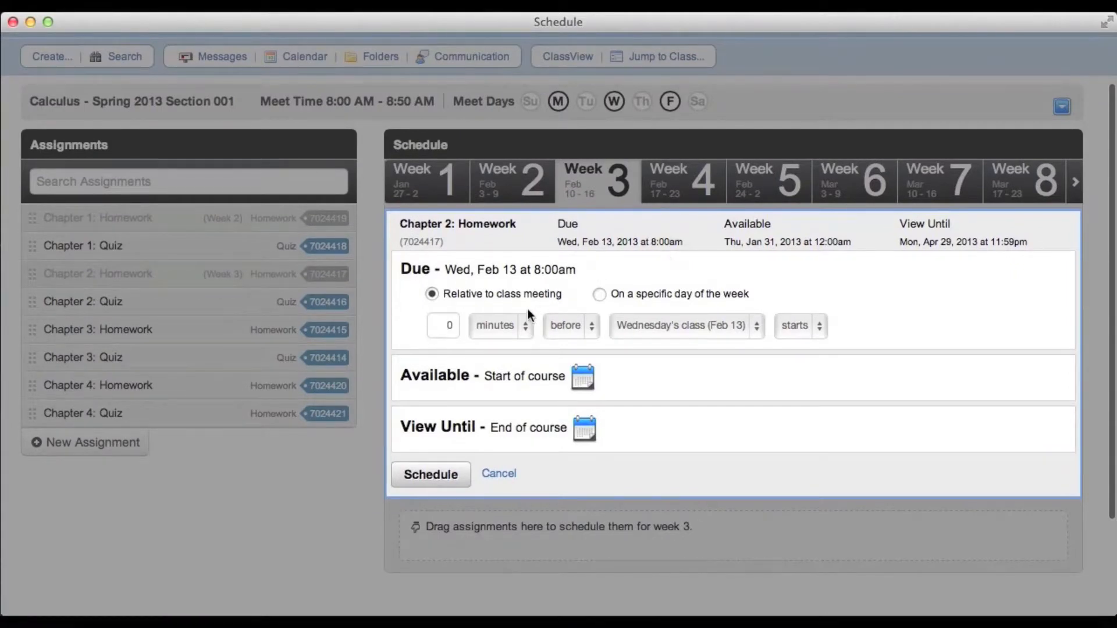
mouse_move(737, 379)
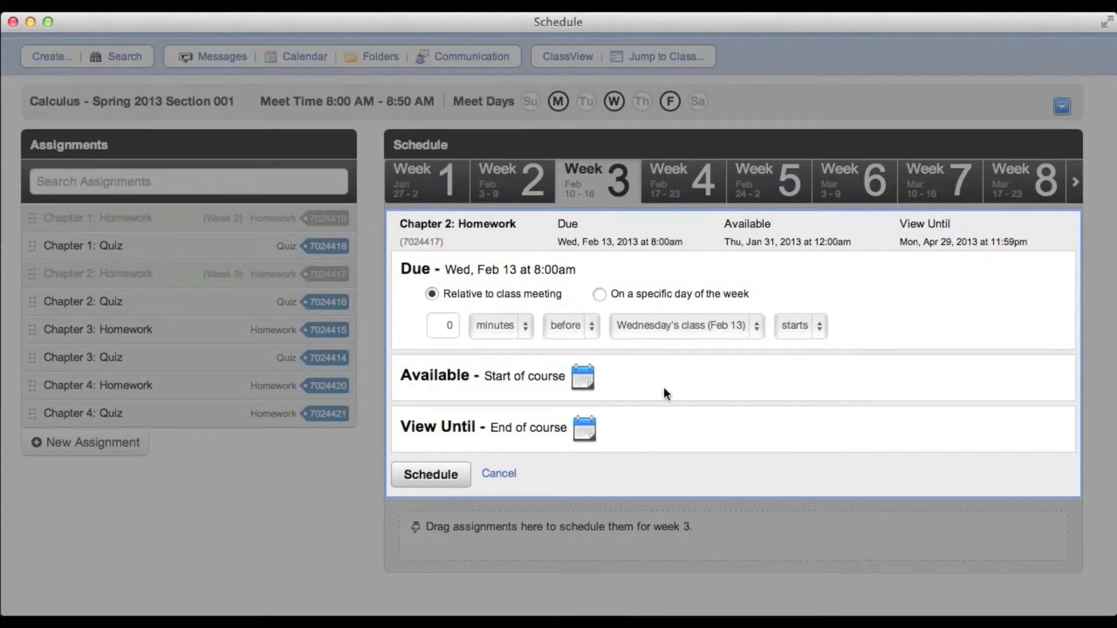
mouse_move(620, 344)
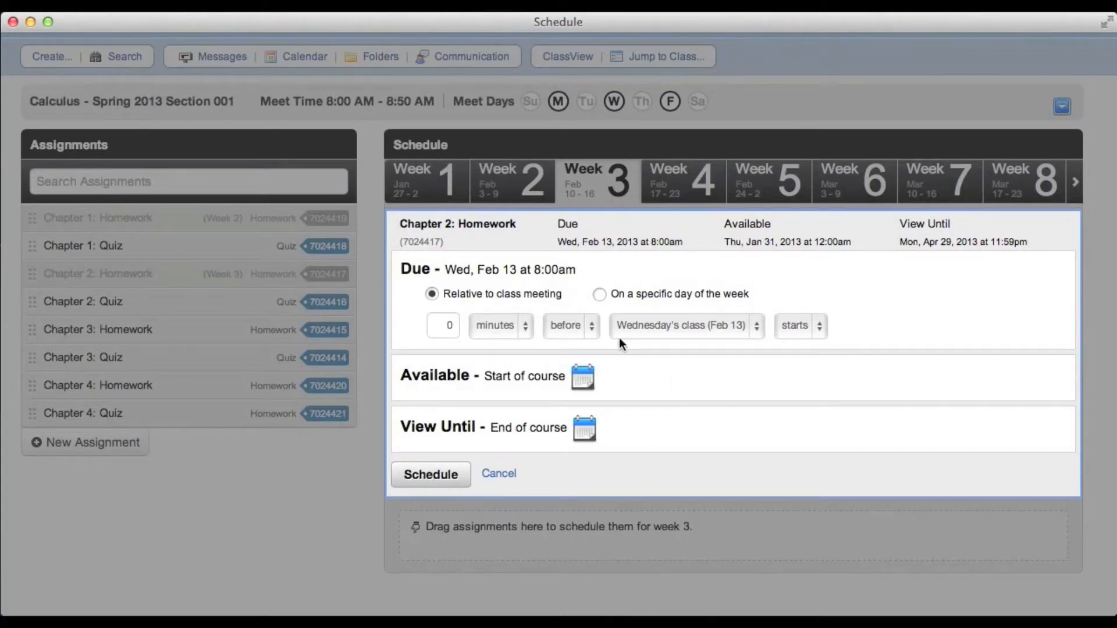
left_click(599, 293)
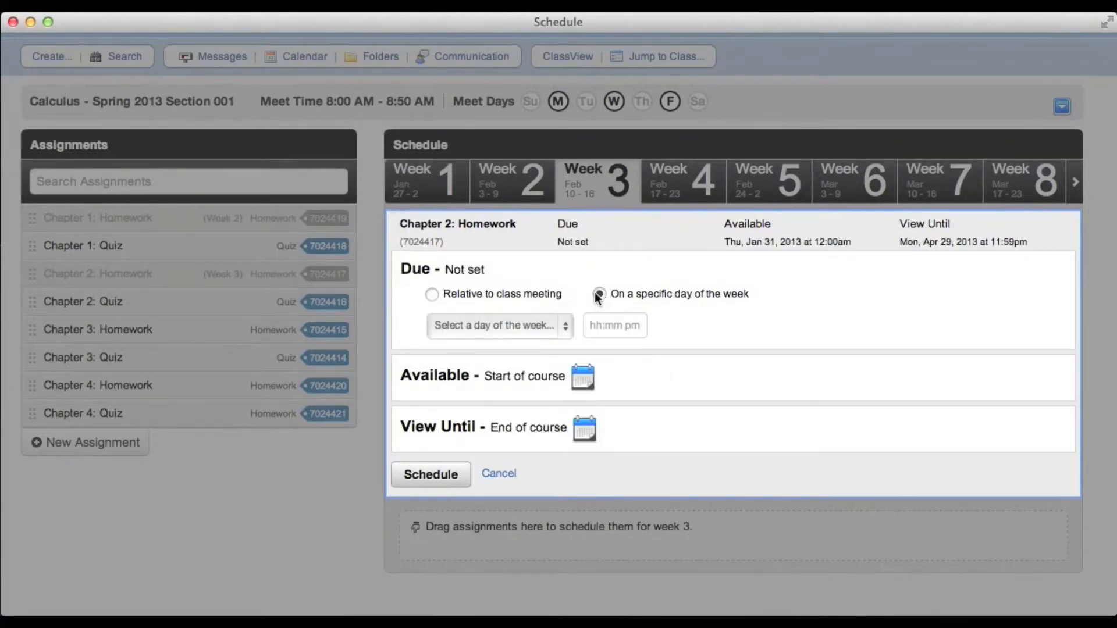
left_click(499, 326)
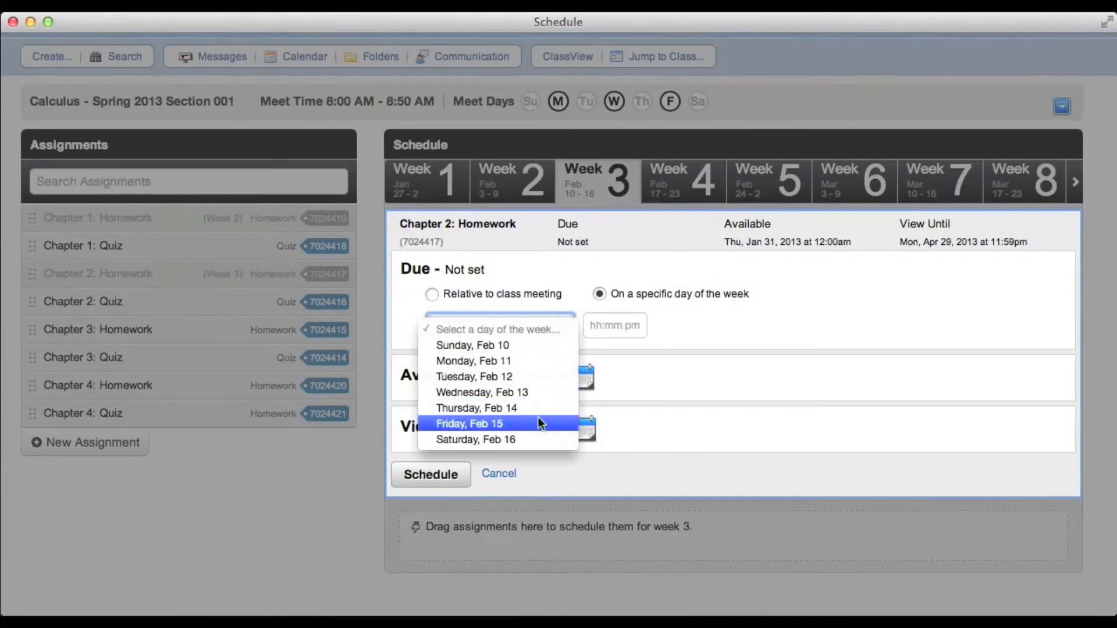
left_click(470, 423)
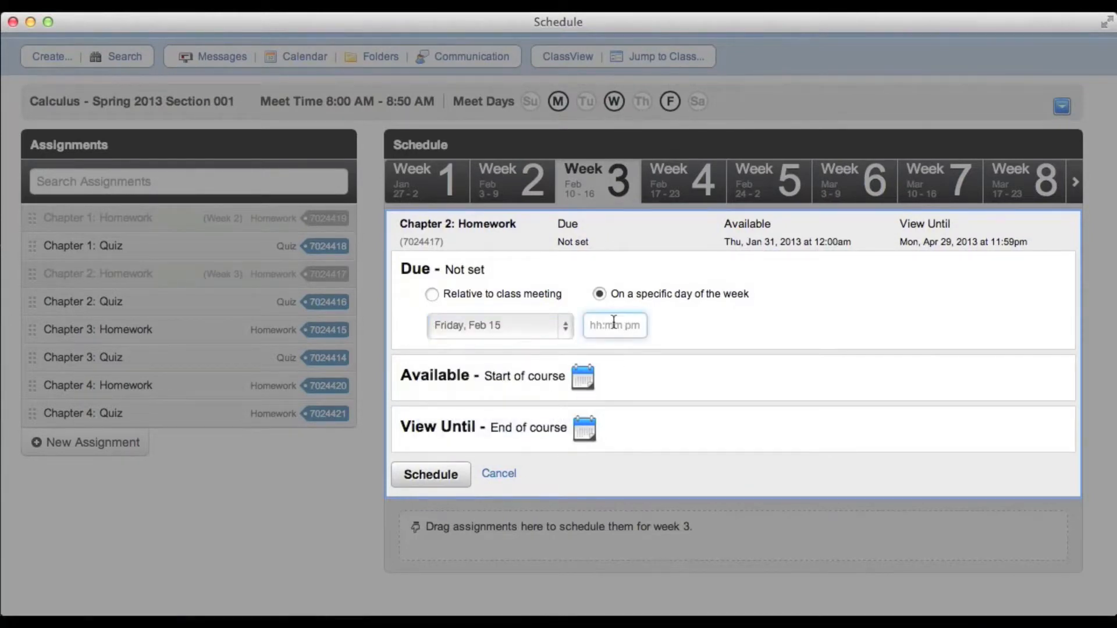
type("5:00")
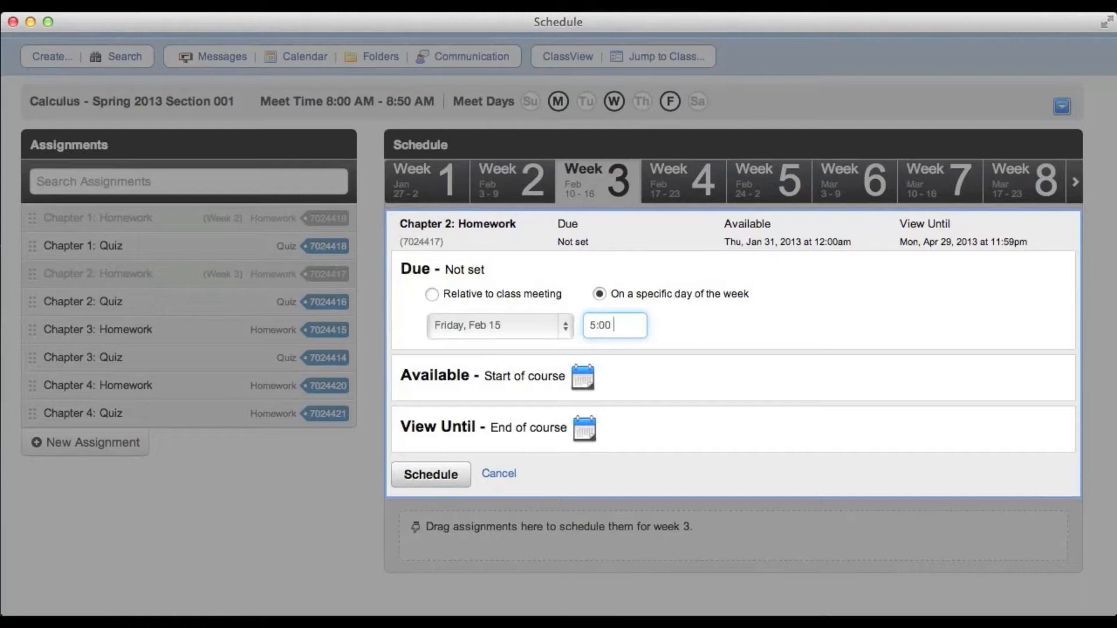
type("PM")
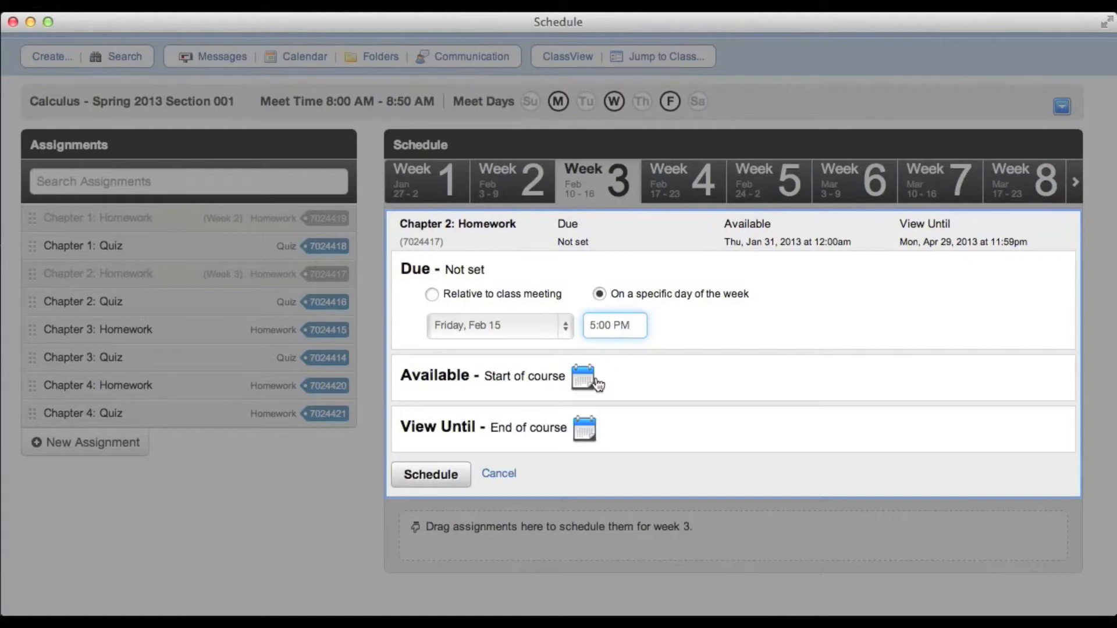
left_click(616, 325)
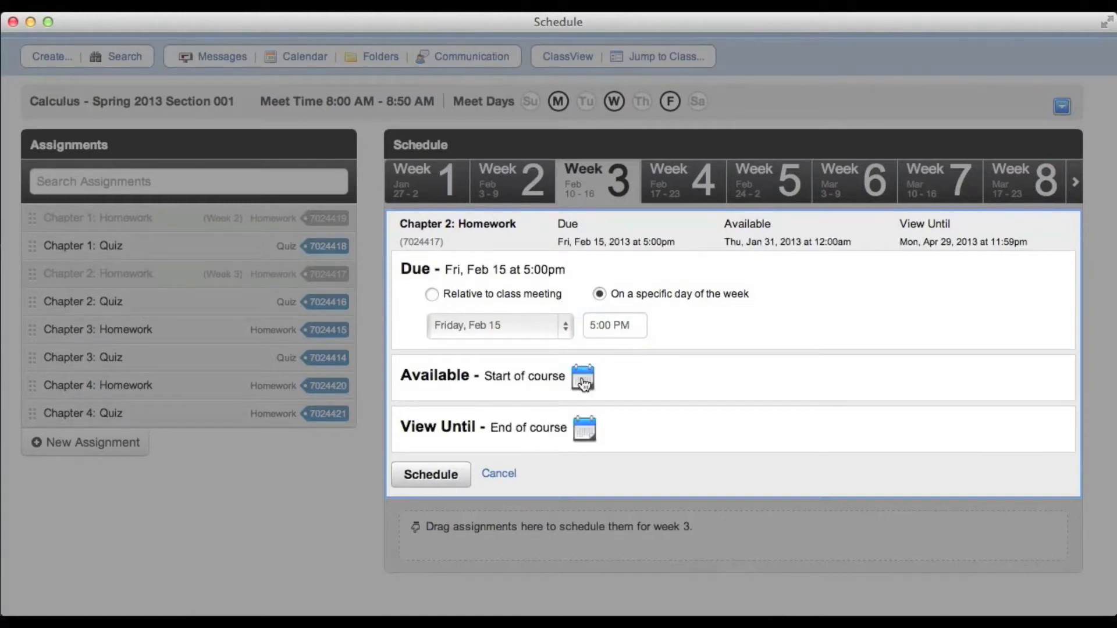
Set Chapter 2 Homework available from Feb 12, keeping '3 days before assignment is due'
left_click(583, 376)
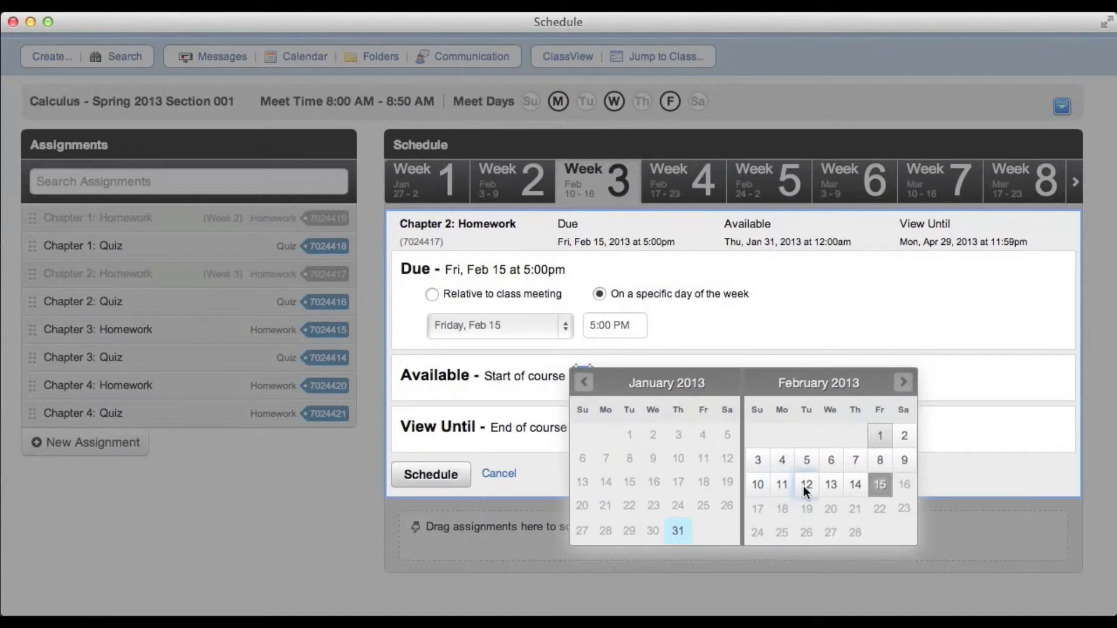
left_click(806, 484)
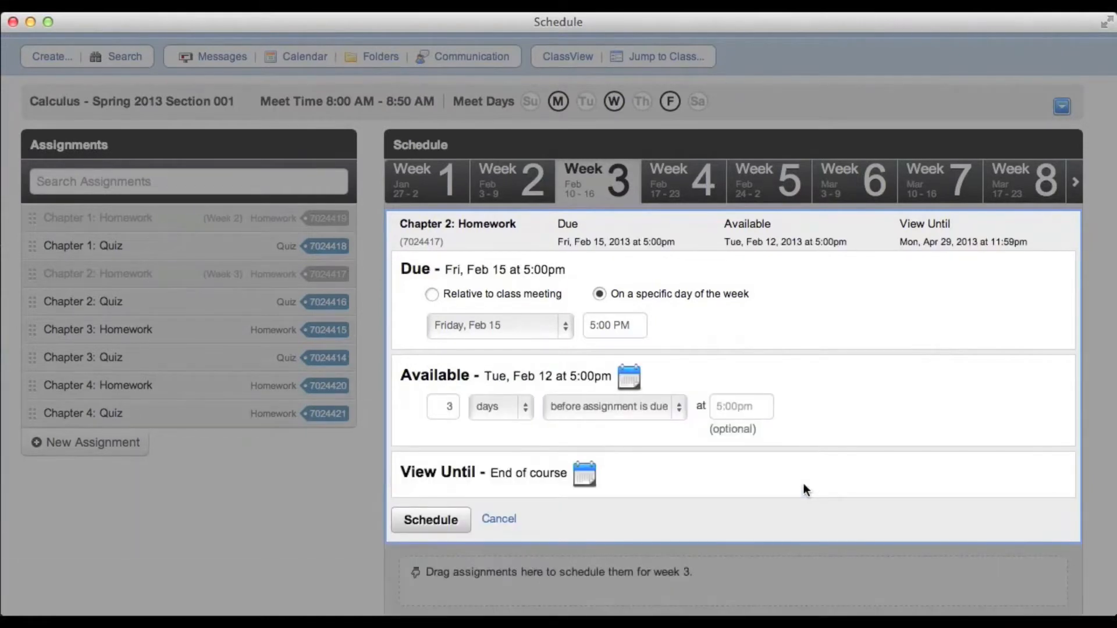
mouse_move(548, 431)
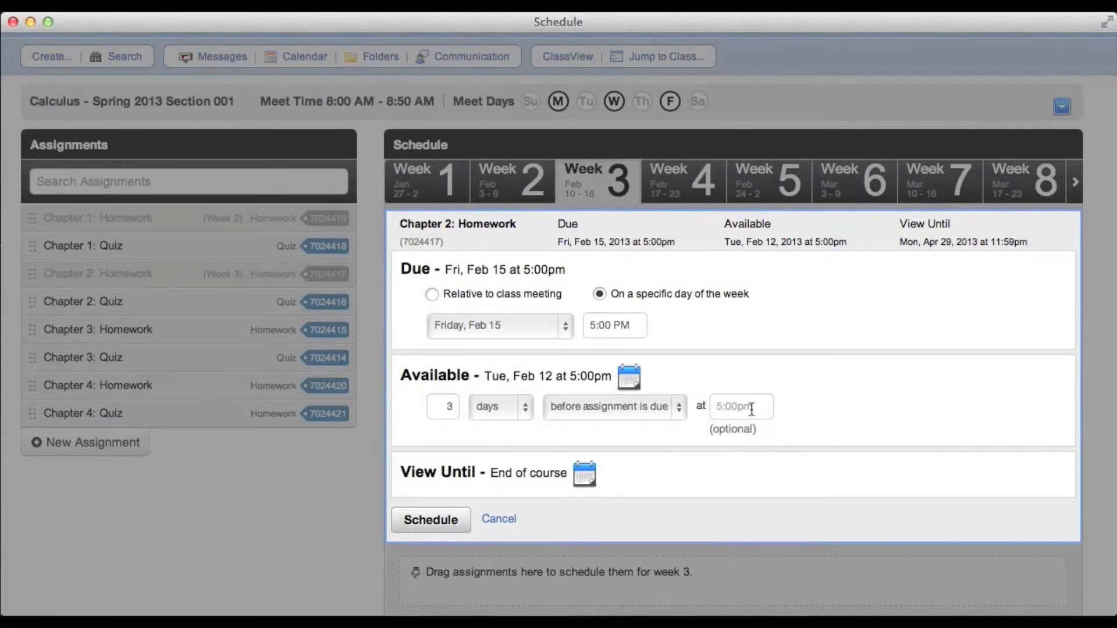
left_click(612, 407)
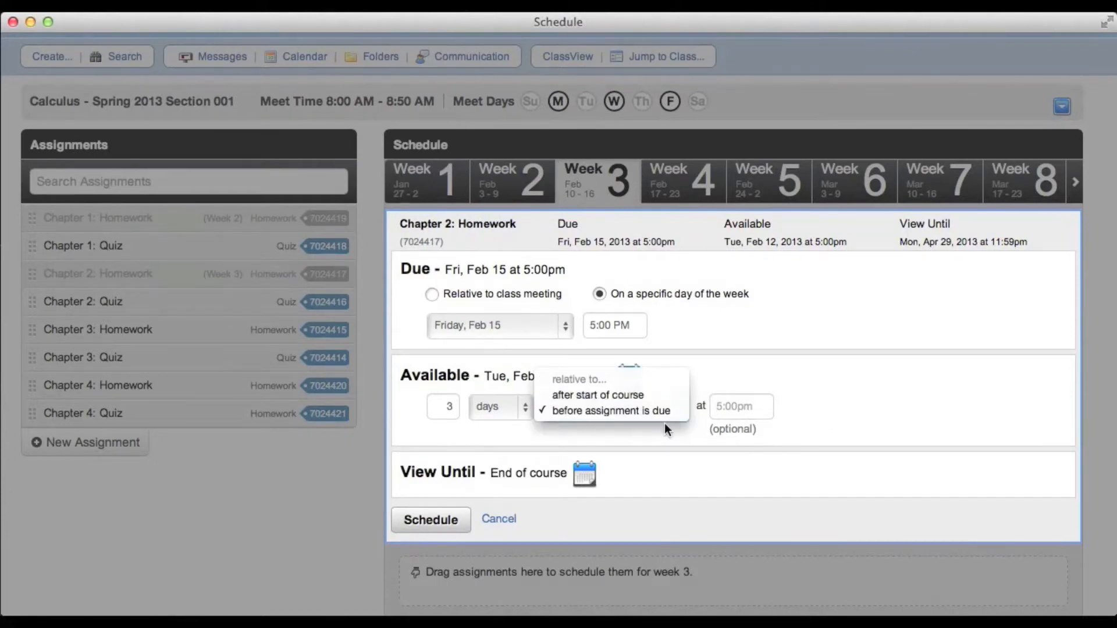
left_click(609, 410)
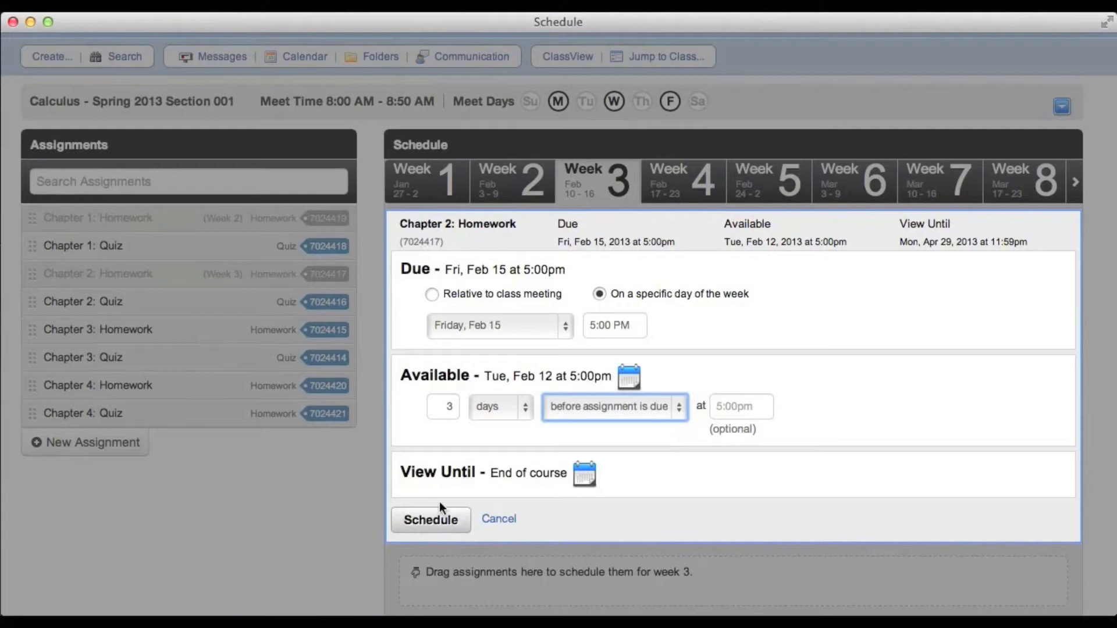
Submit week 4 changes so Chapter 2 Homework becomes unscheduled and week 4 empties
left_click(430, 519)
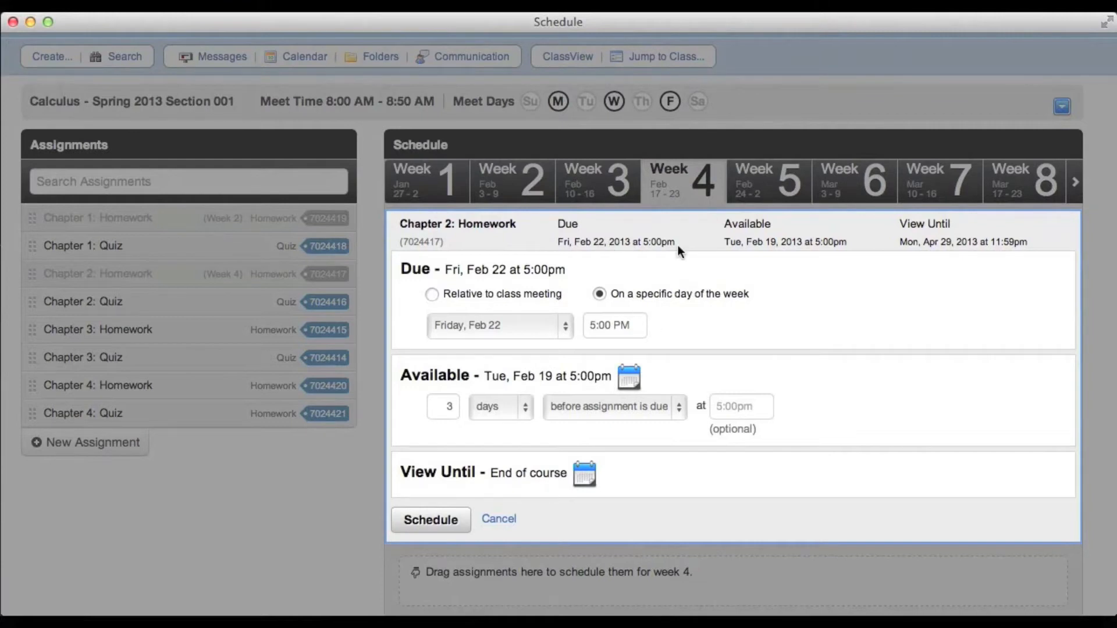
mouse_move(584, 315)
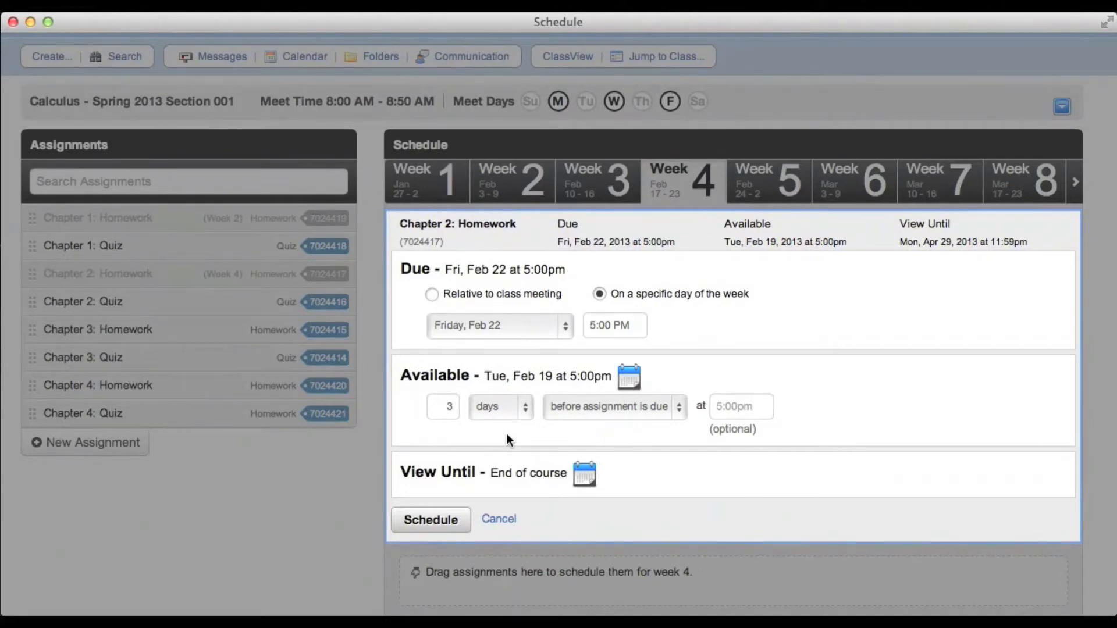
left_click(431, 518)
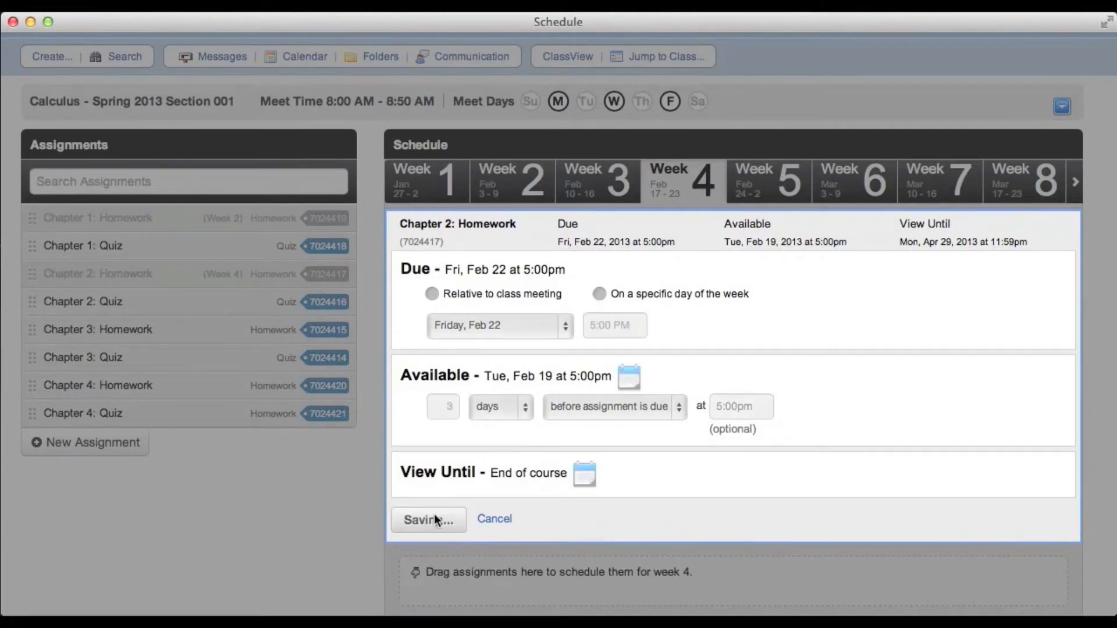
left_click(428, 519)
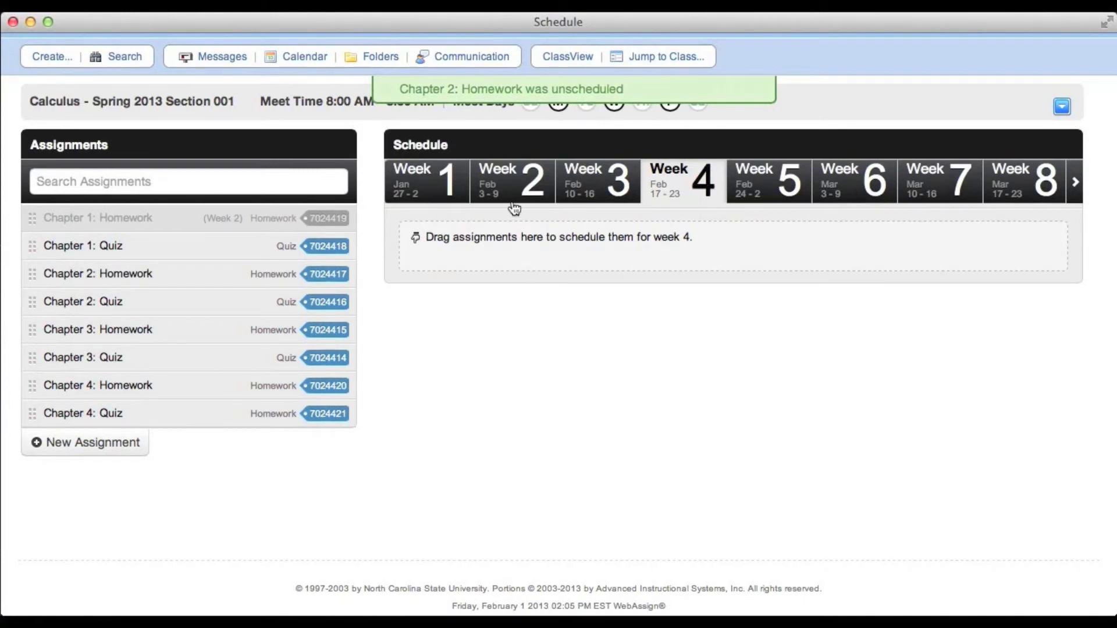
Return to week 2 and open the Chapter 1: Homework actions dropdown
left_click(511, 180)
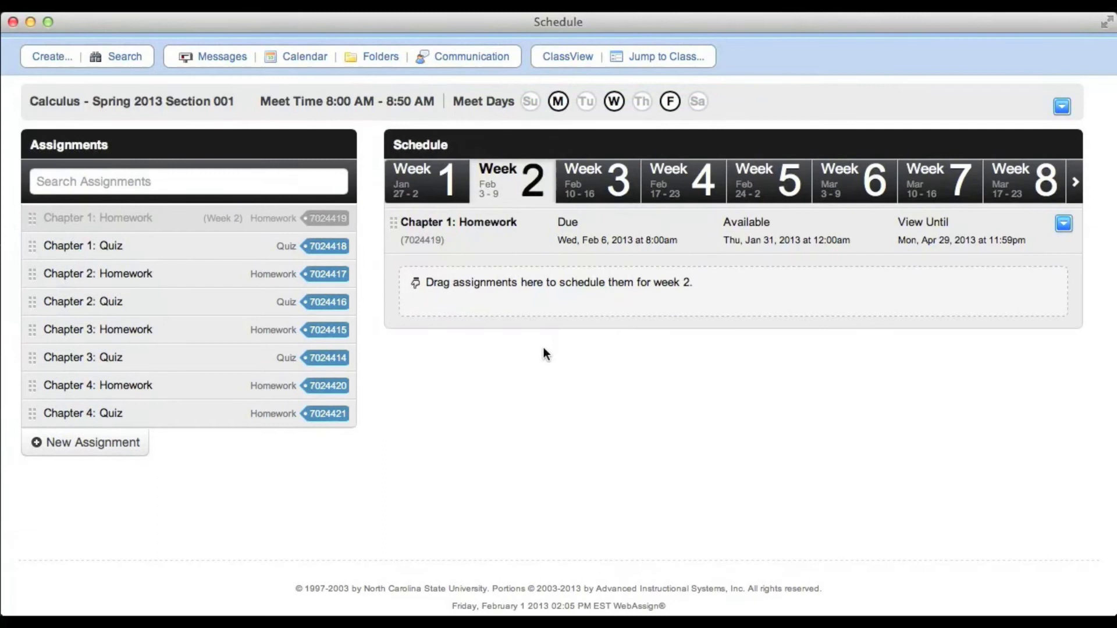
left_click(1062, 223)
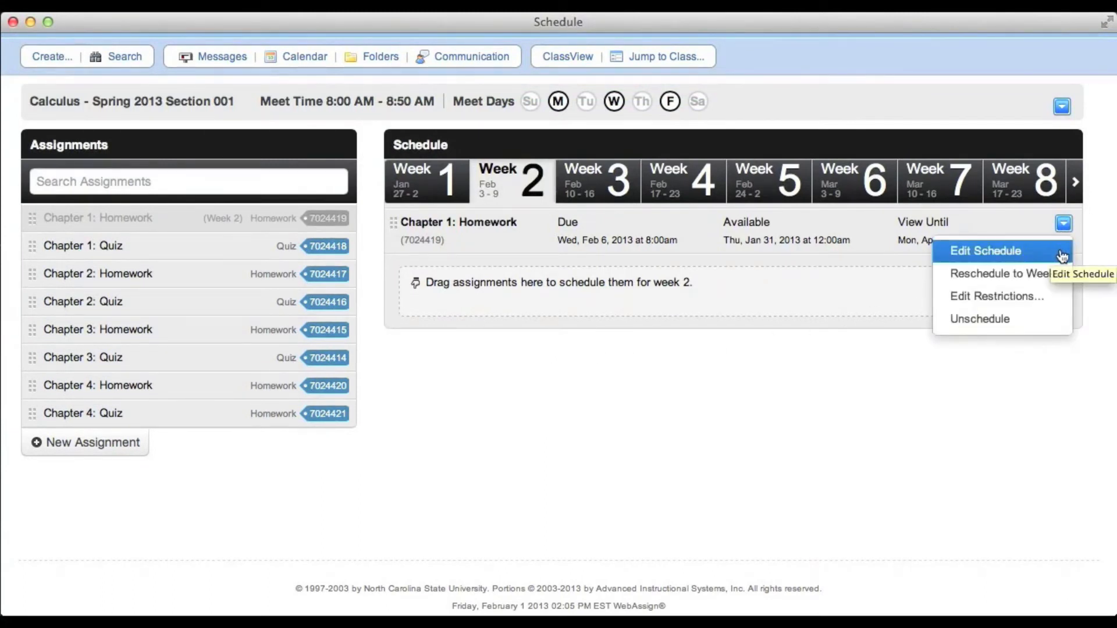
mouse_move(997, 274)
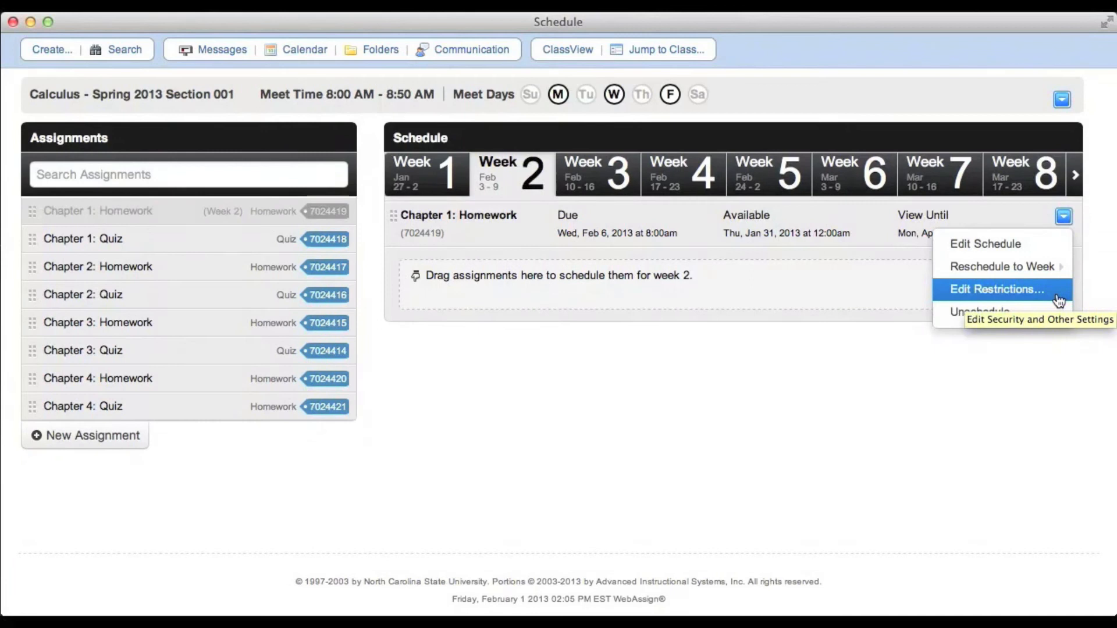
mouse_move(1001, 311)
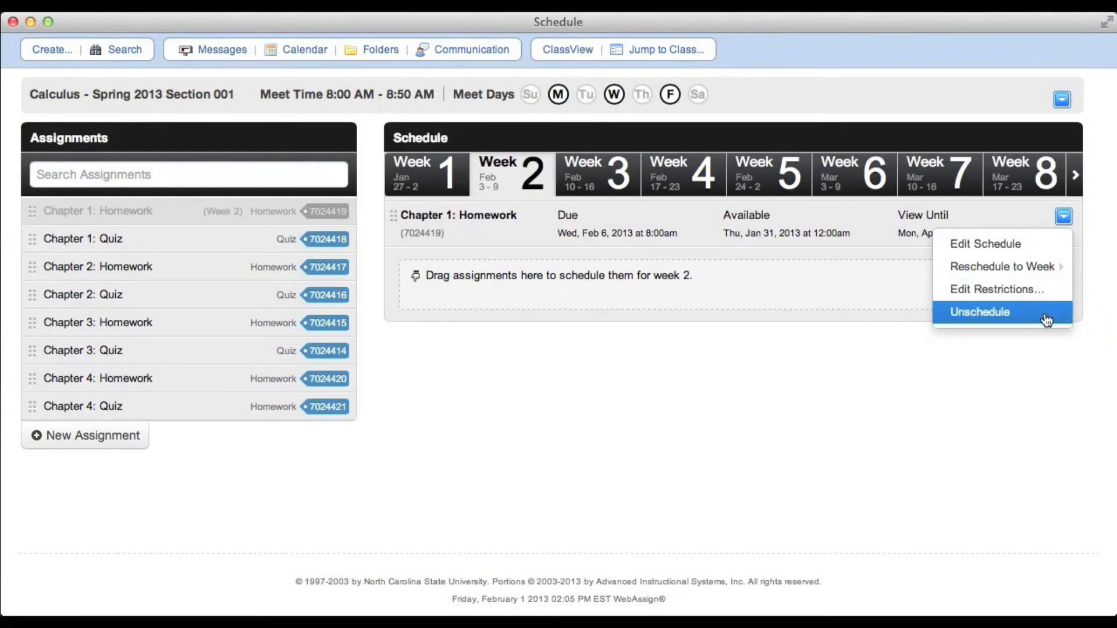